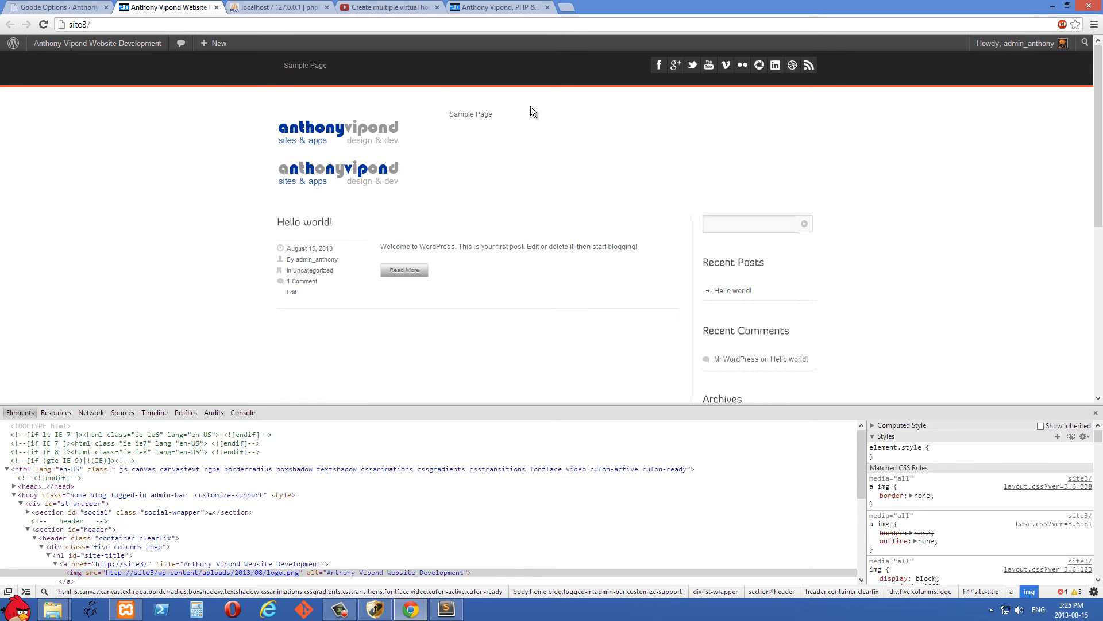
mouse_move(445, 4)
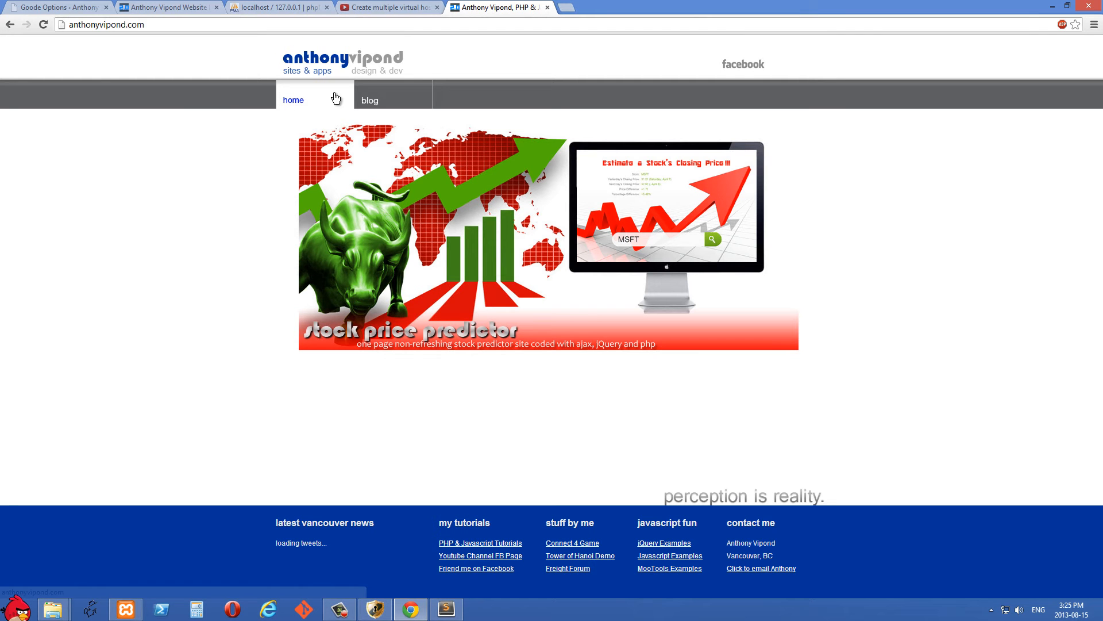
mouse_move(326, 68)
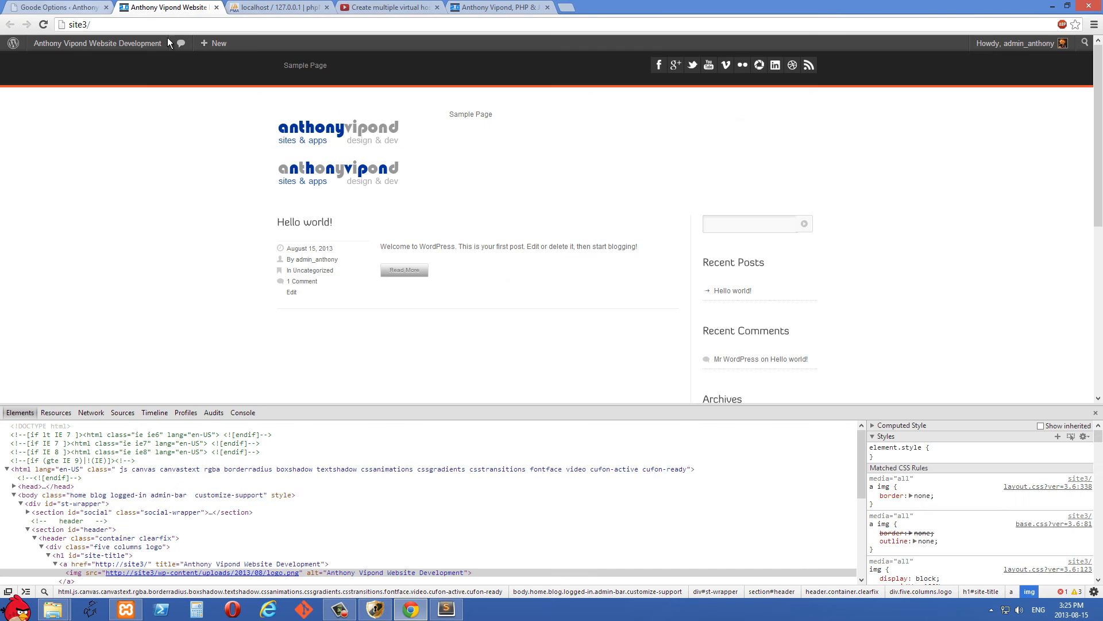
mouse_move(404, 148)
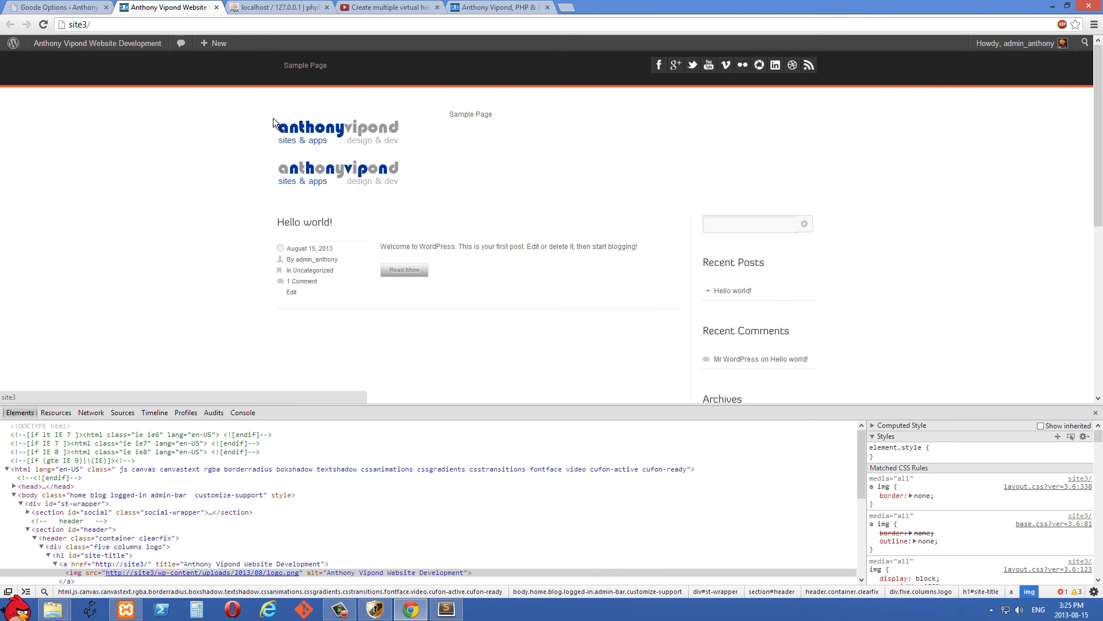
mouse_move(345, 148)
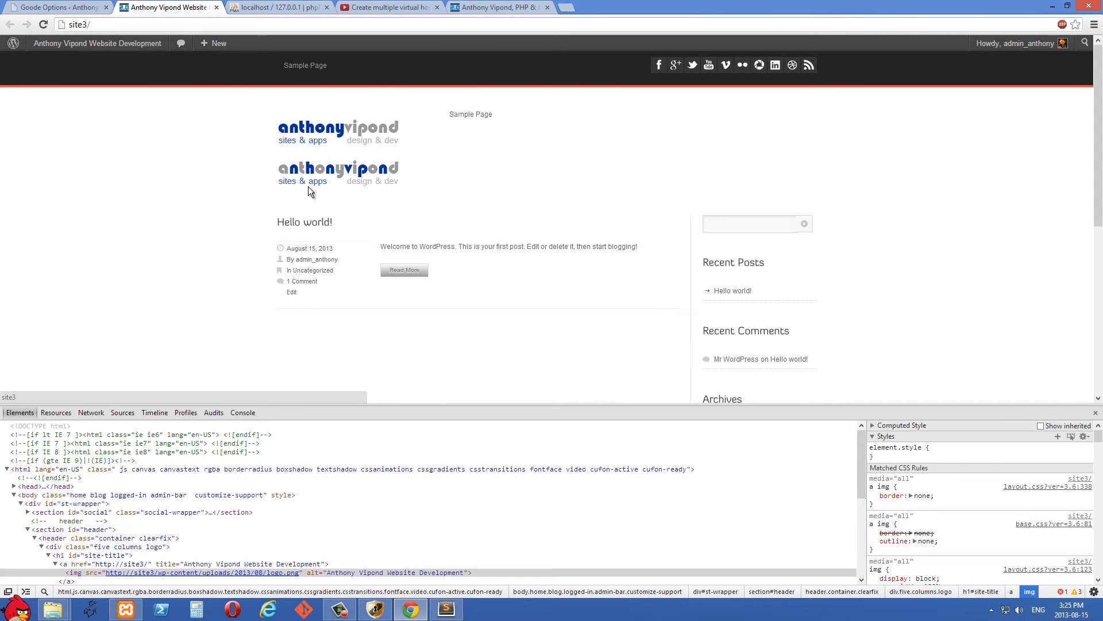
mouse_move(402, 190)
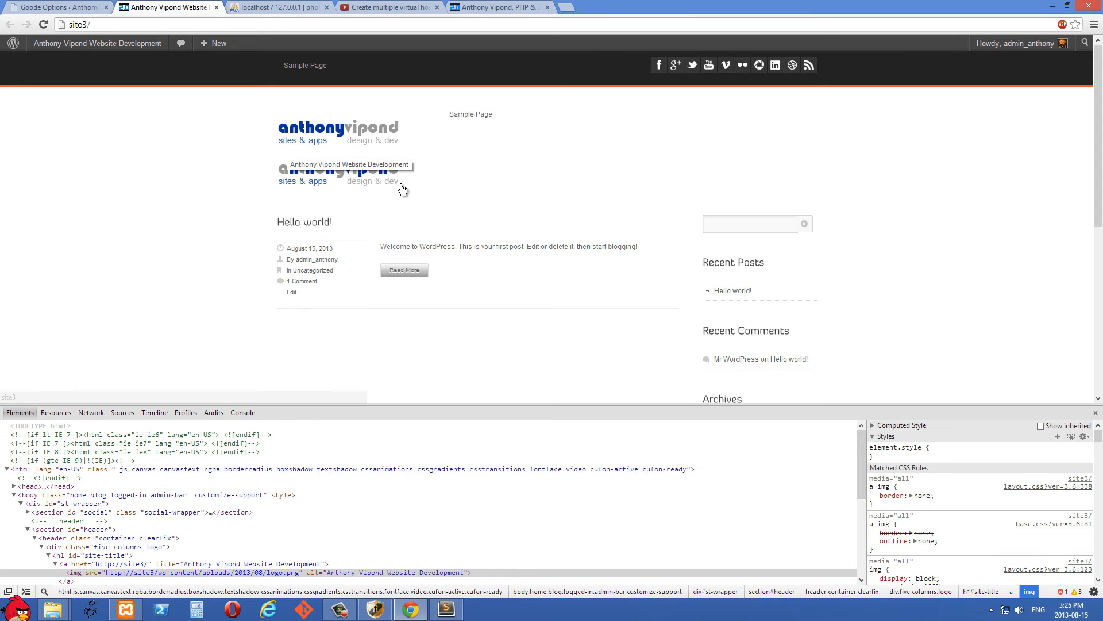
mouse_move(388, 190)
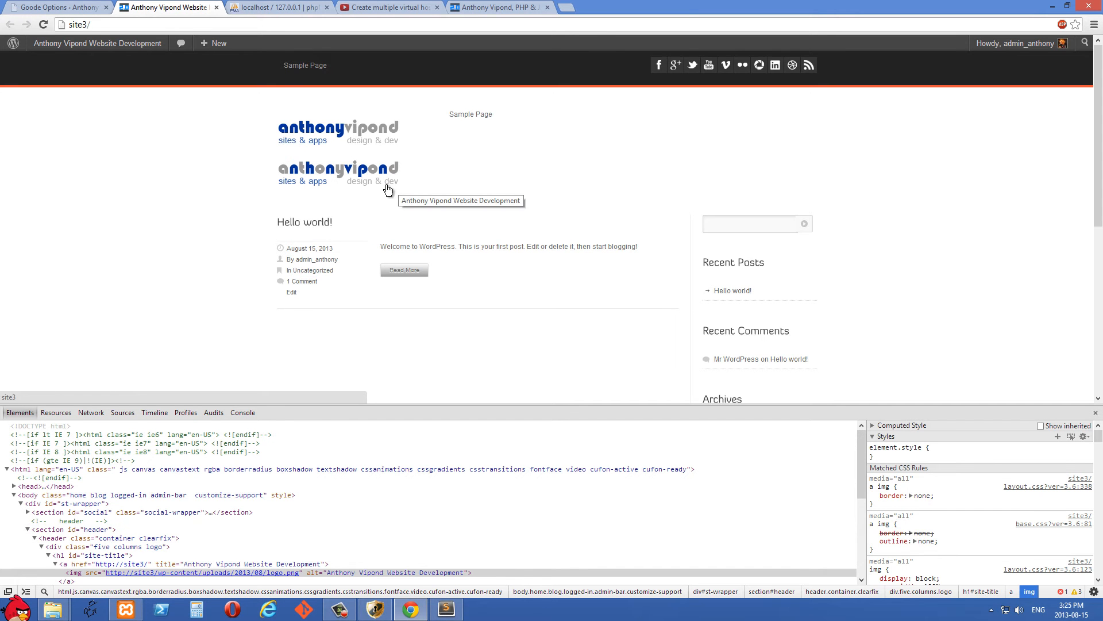
mouse_move(275, 98)
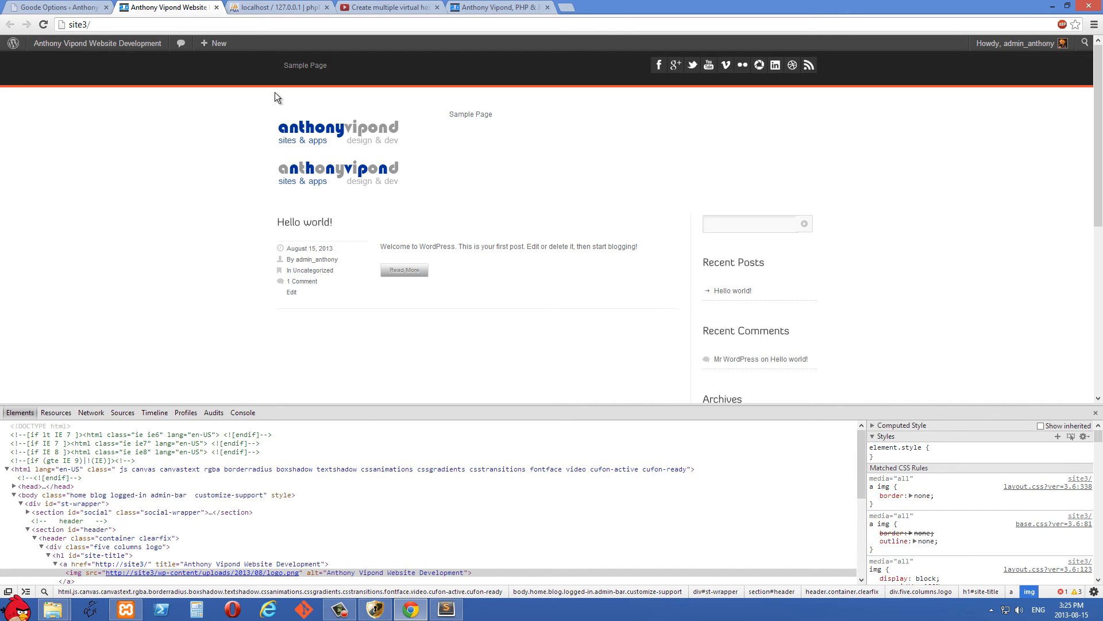
mouse_move(398, 103)
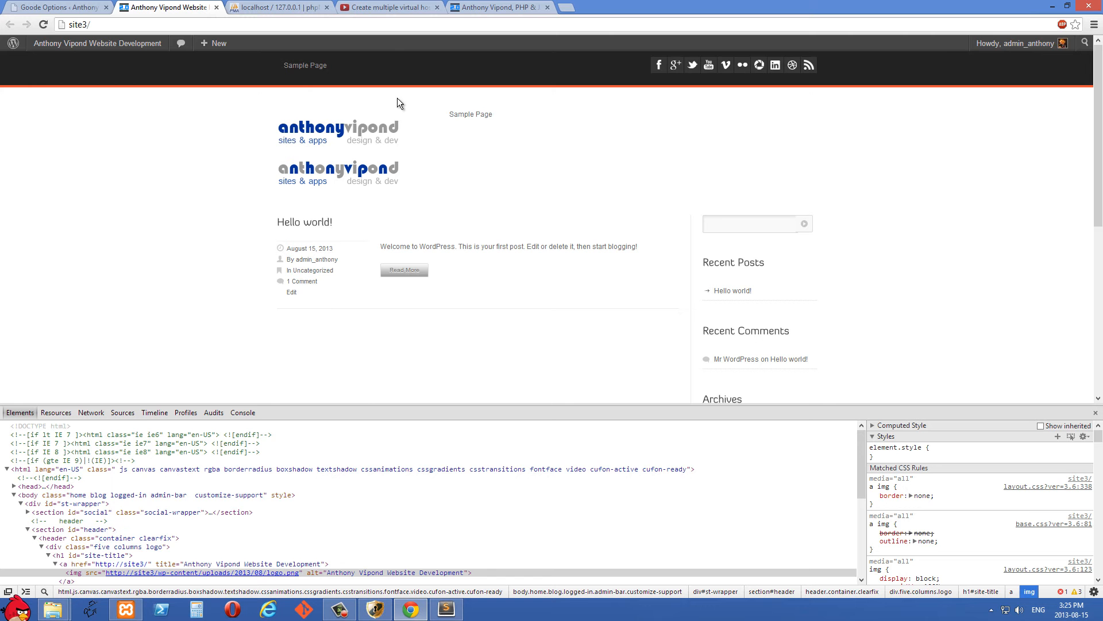
mouse_move(311, 122)
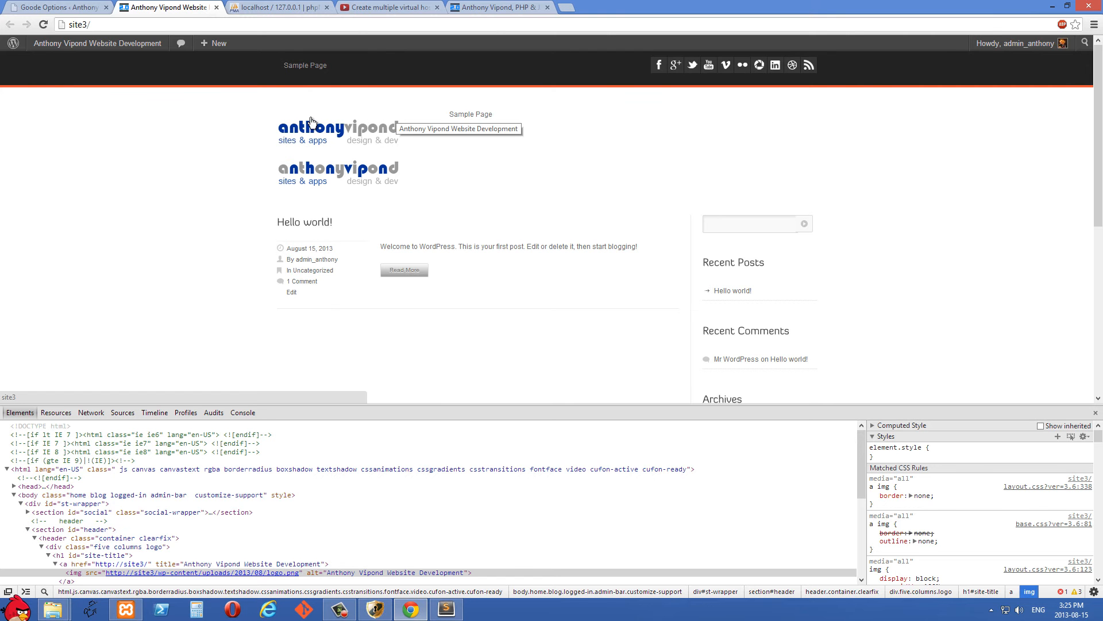
mouse_move(405, 185)
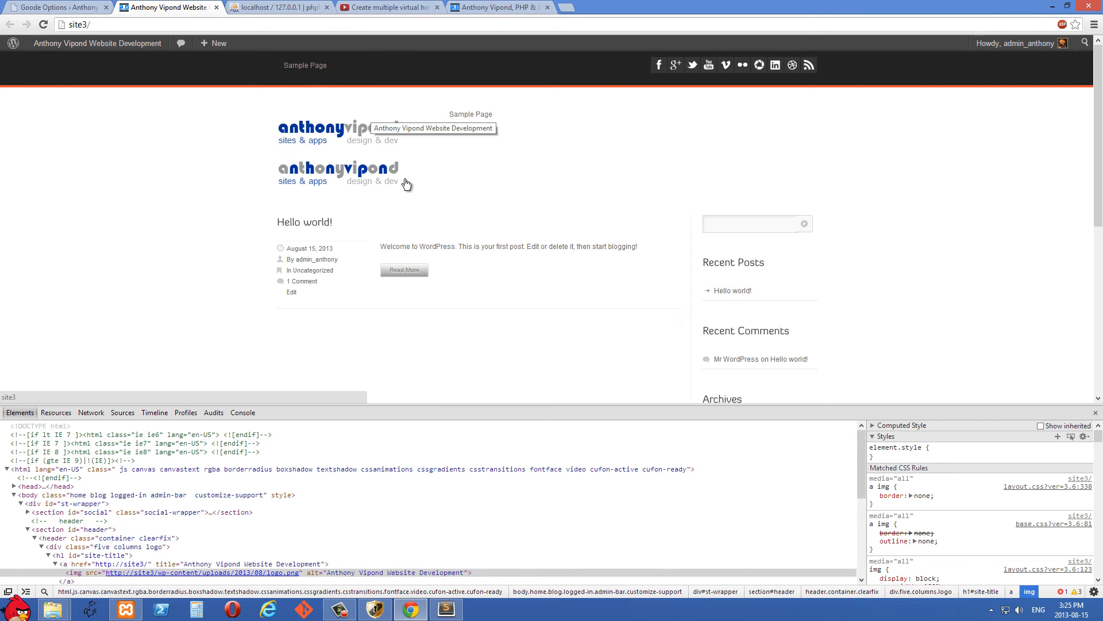
mouse_move(245, 6)
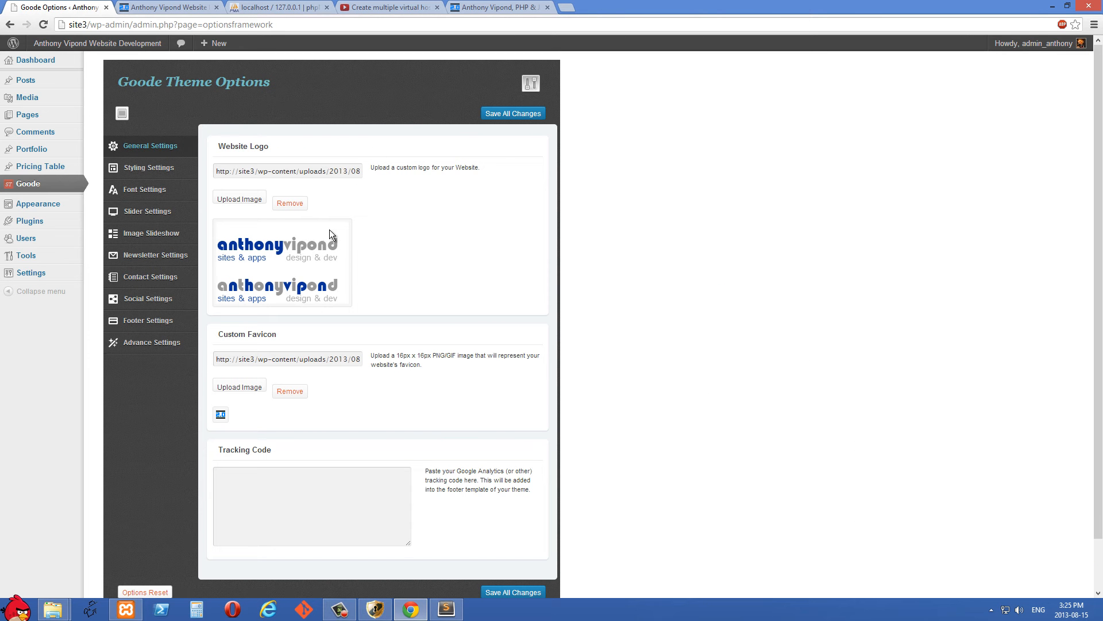
mouse_move(420, 185)
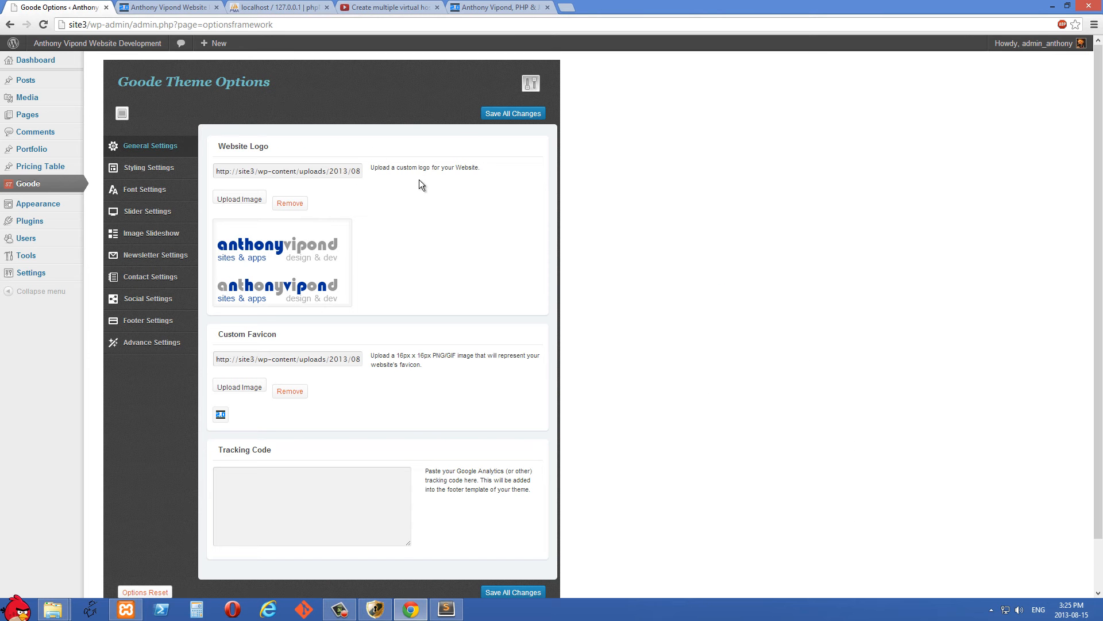
mouse_move(228, 227)
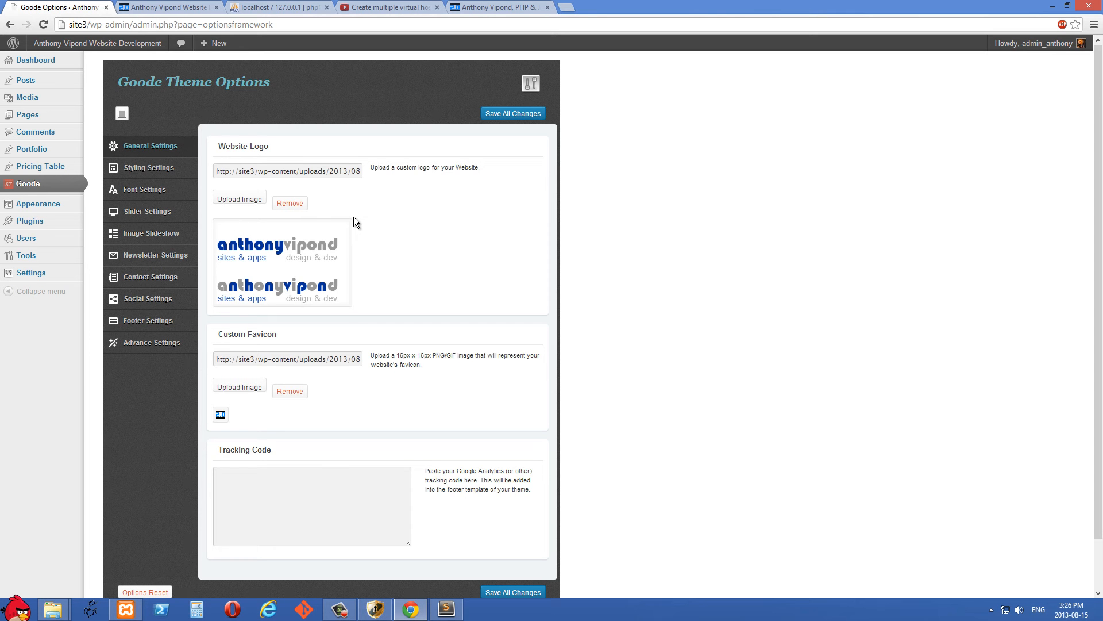
mouse_move(411, 294)
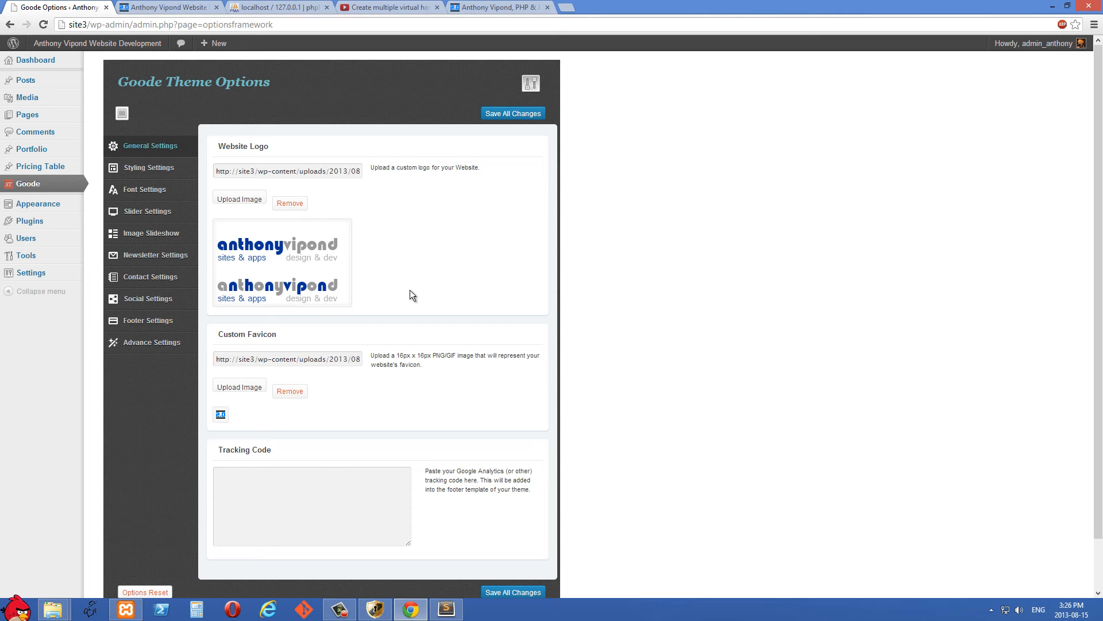
- Look over style.css and the theme's css folder in Sublime Text, then return to Chrome
left_click(445, 608)
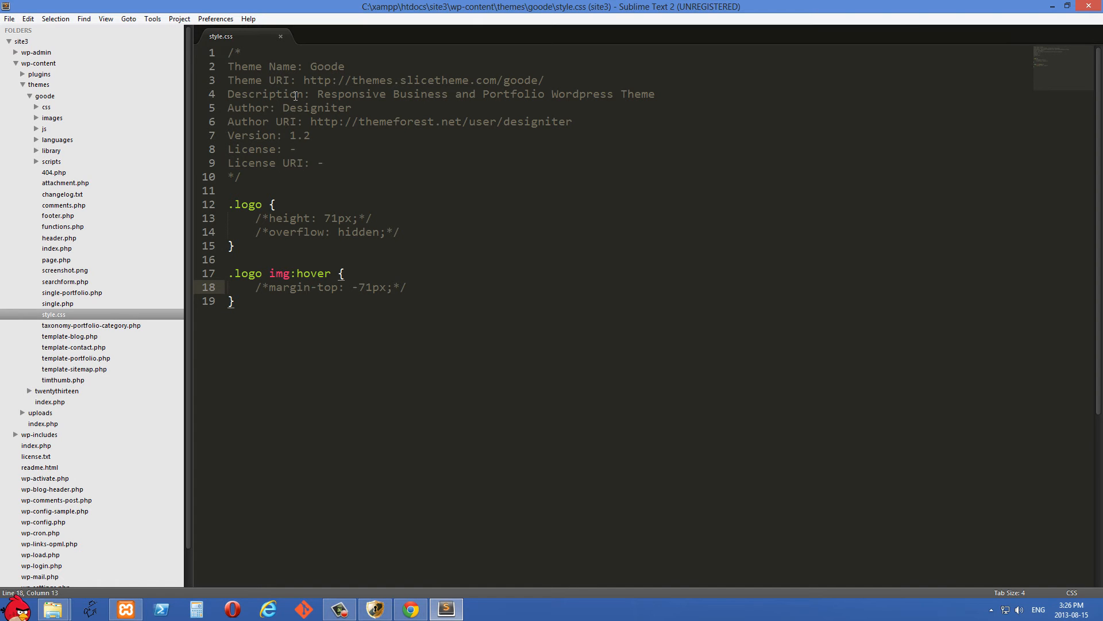
mouse_move(388, 156)
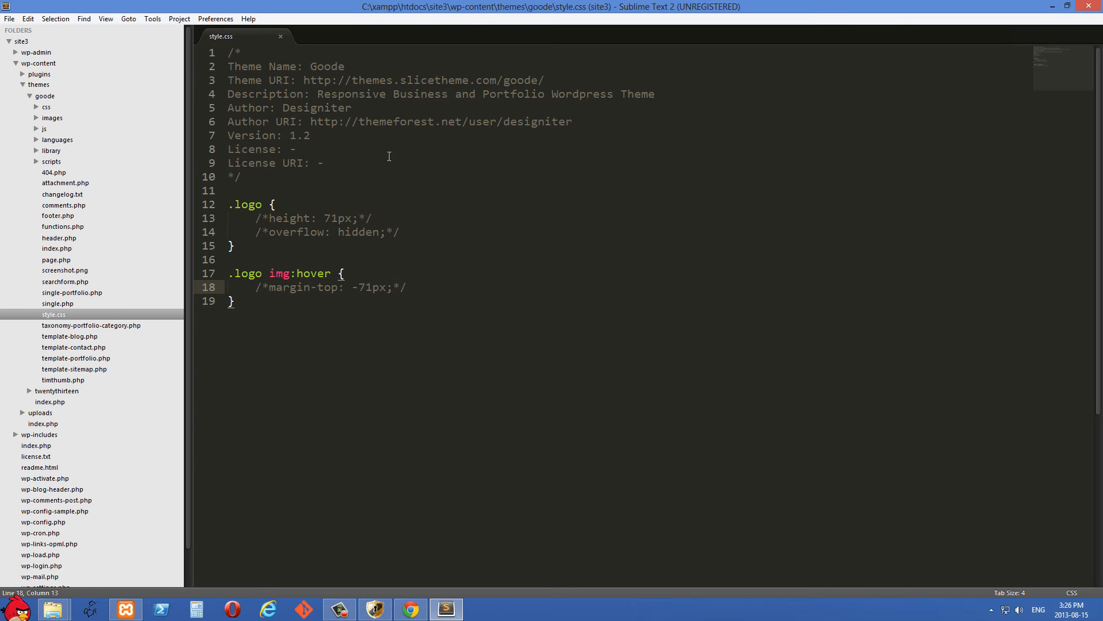
mouse_move(56, 323)
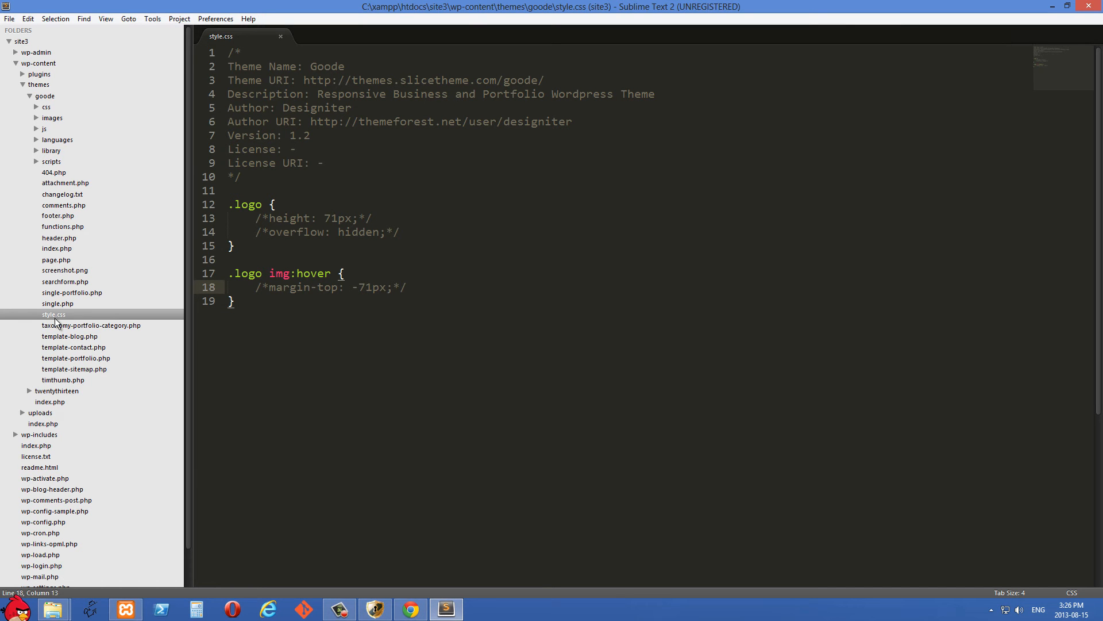
mouse_move(104, 324)
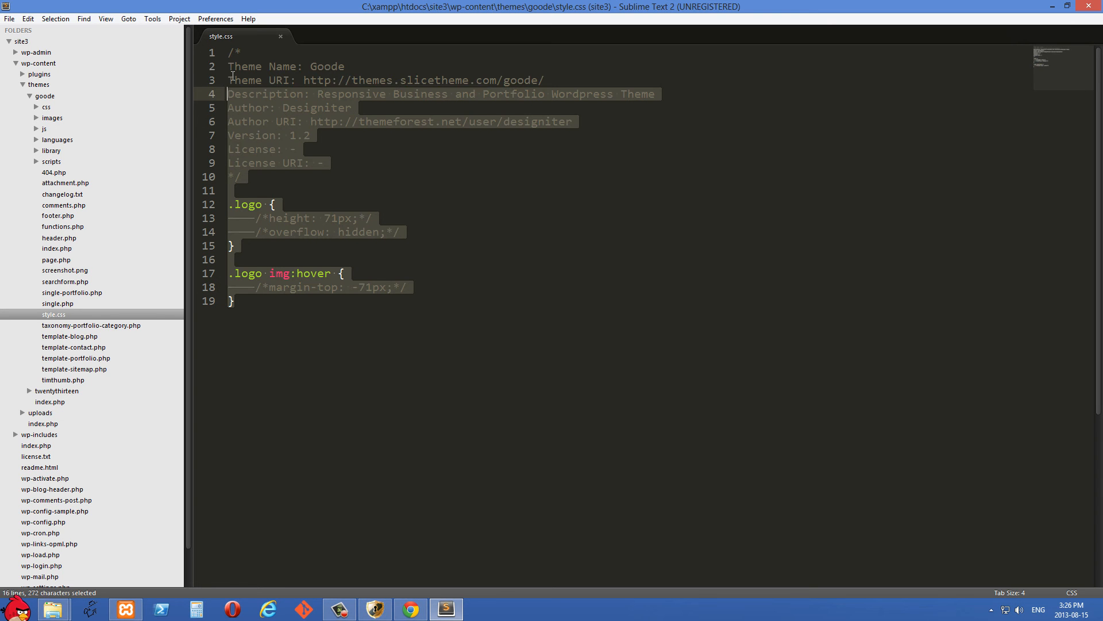
left_click(257, 66)
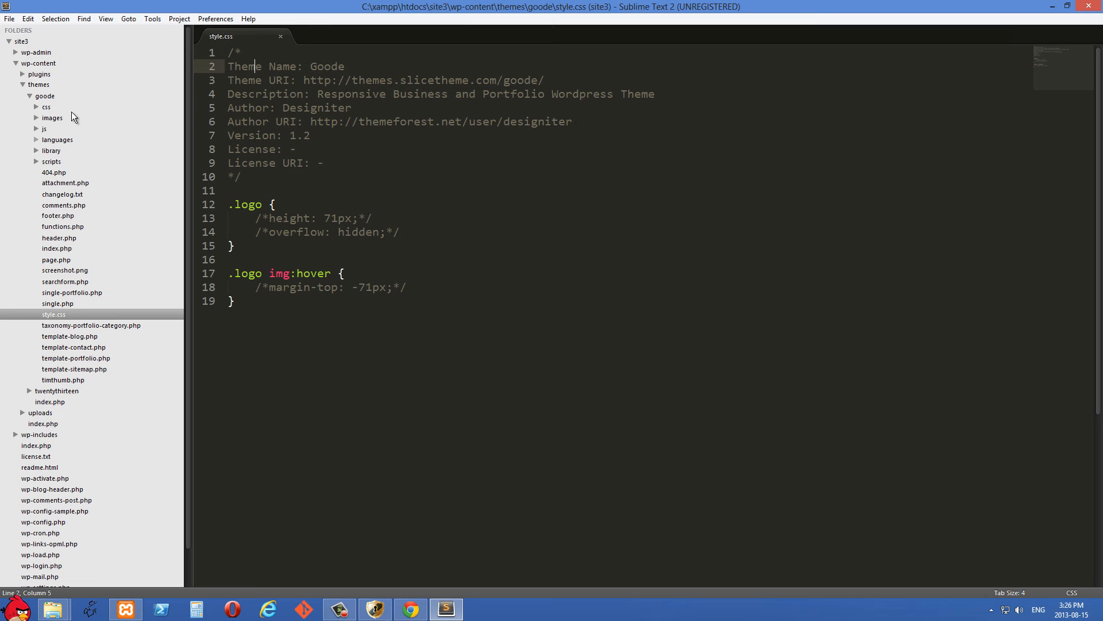
left_click(37, 106)
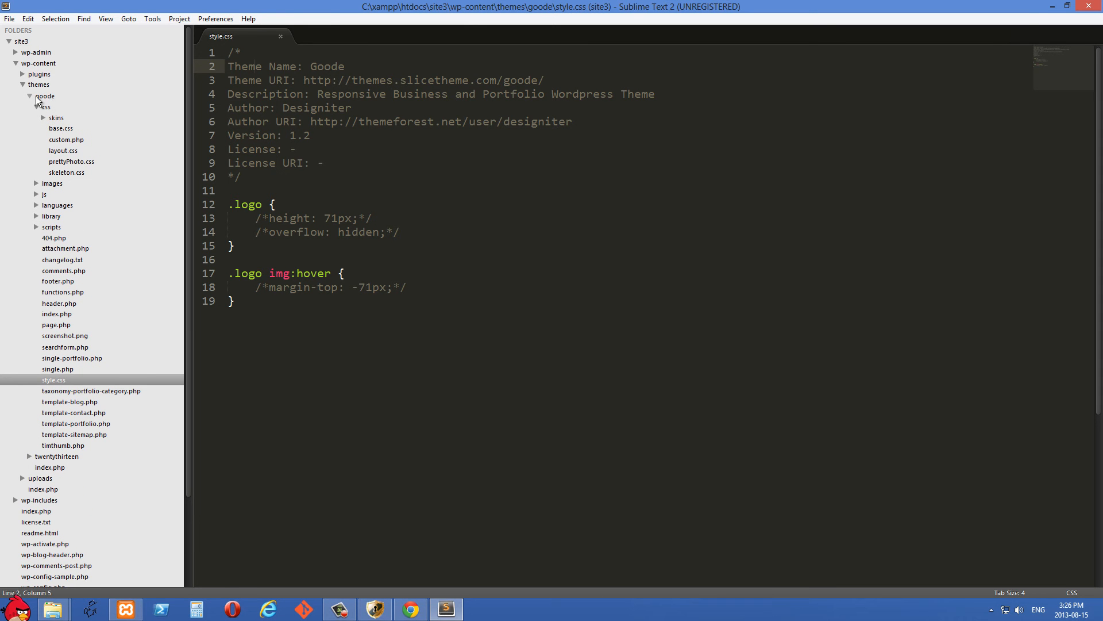
left_click(46, 117)
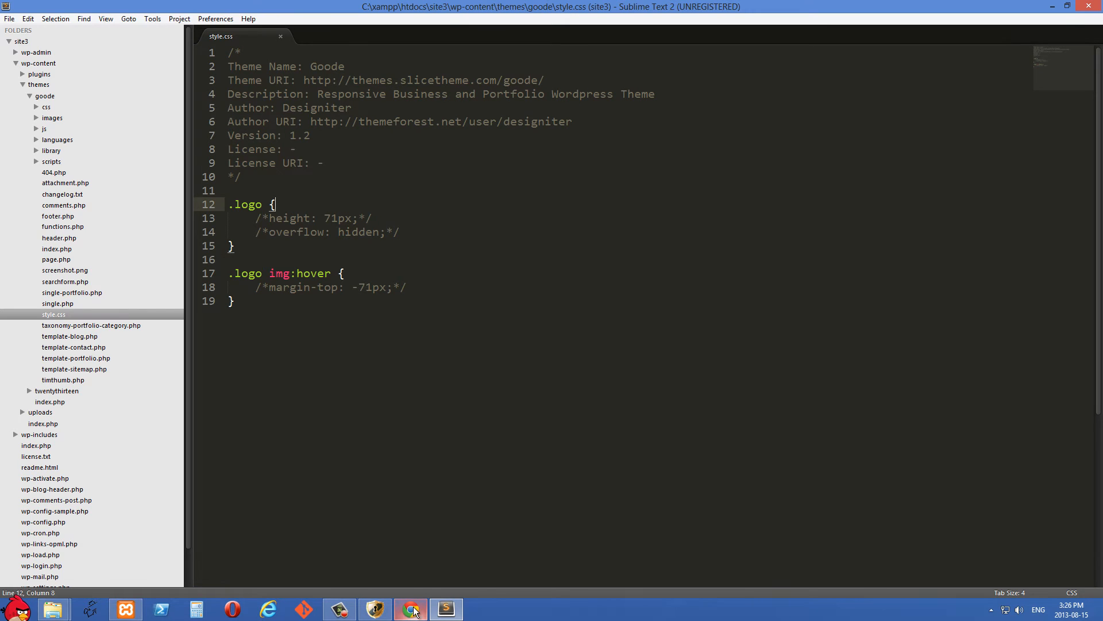
left_click(411, 608)
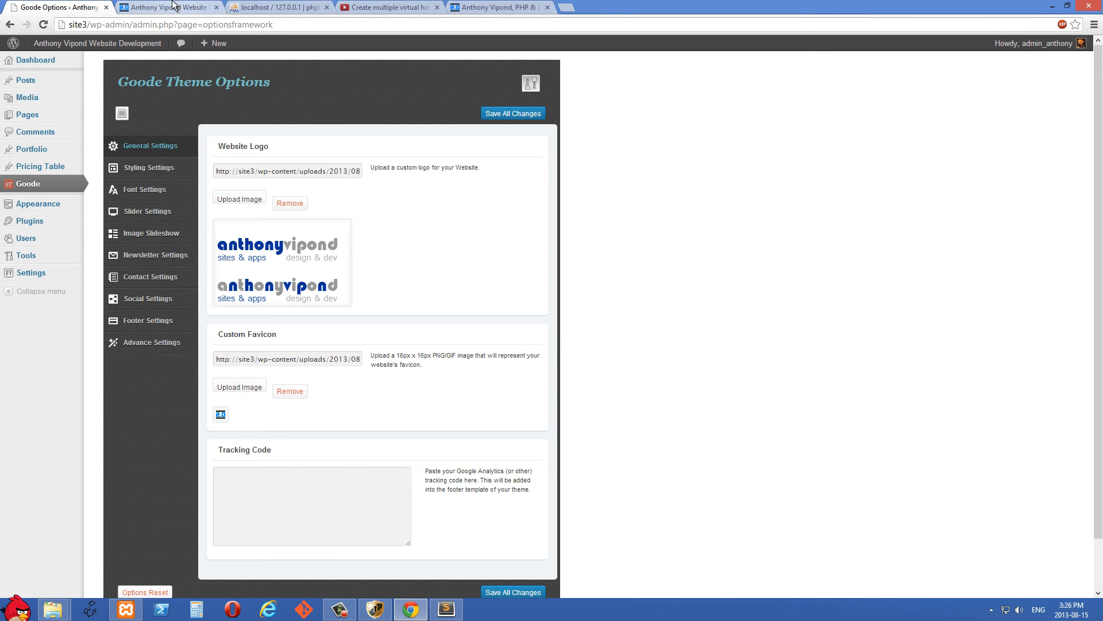
- Inspect the homepage logo image inside div.logo with Chrome's developer tools
left_click(169, 7)
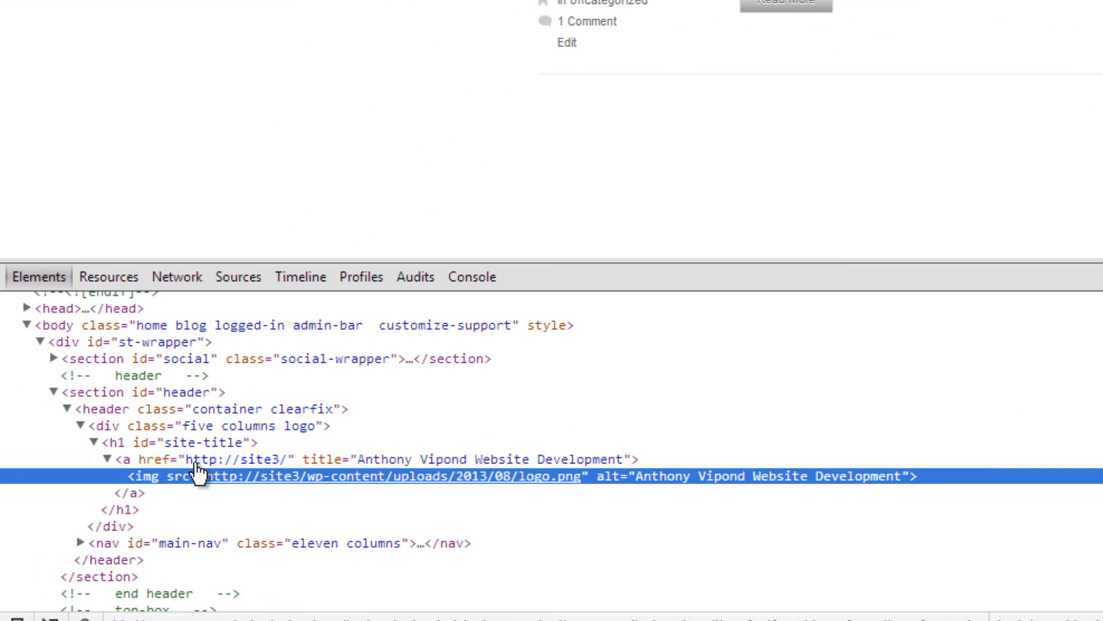
left_click(130, 459)
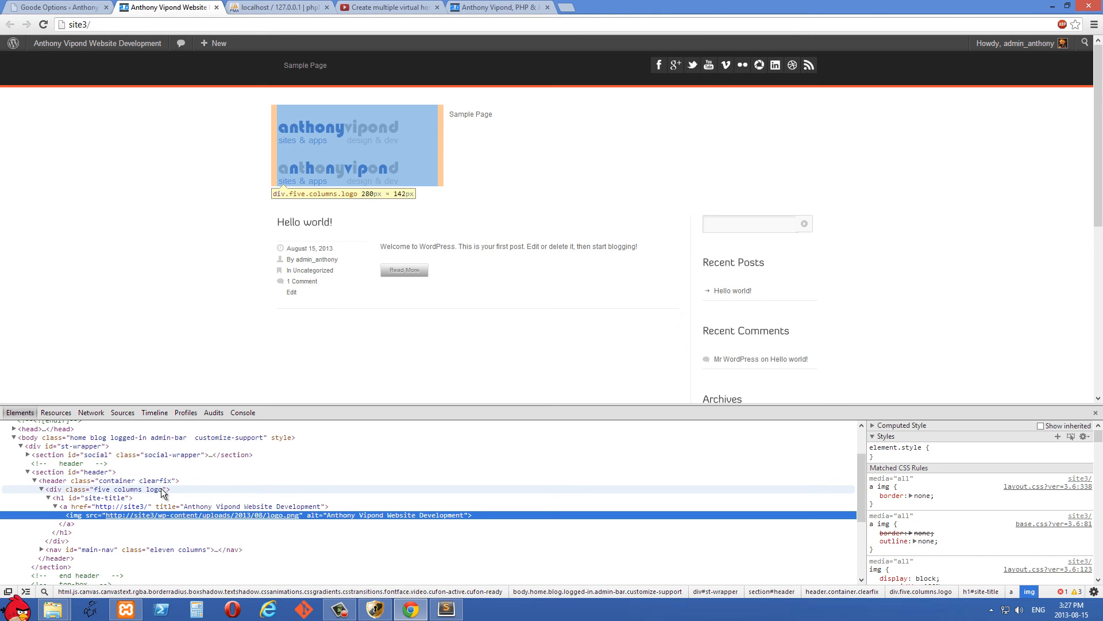
mouse_move(158, 495)
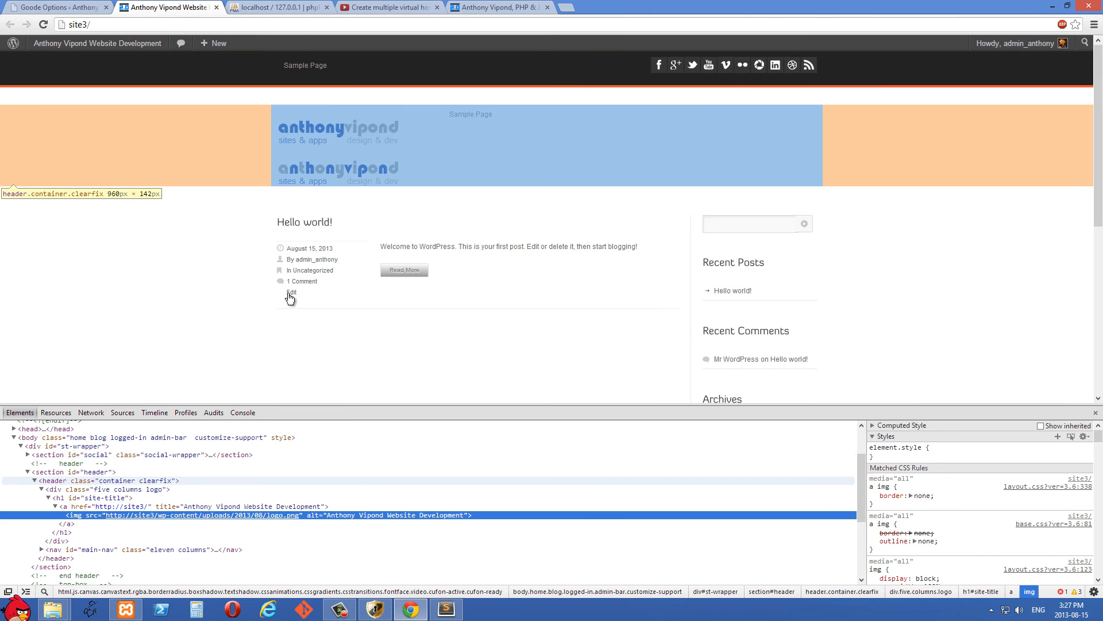
right_click(338, 129)
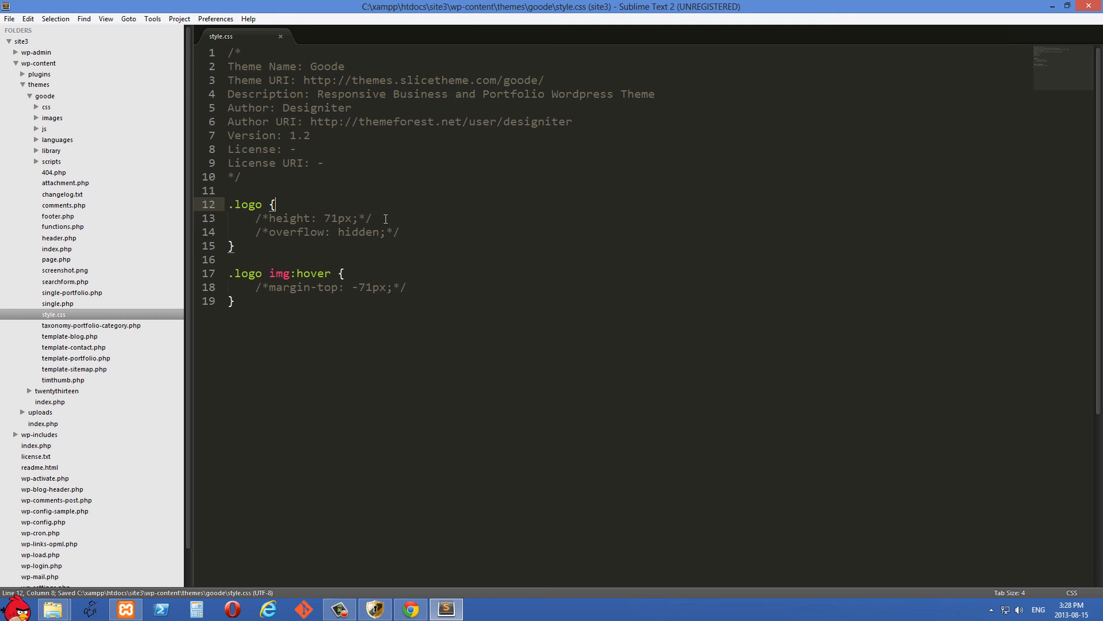
- Select the commented .logo height: 71px declaration, then view the result in Chrome
left_click_drag(258, 217, 372, 217)
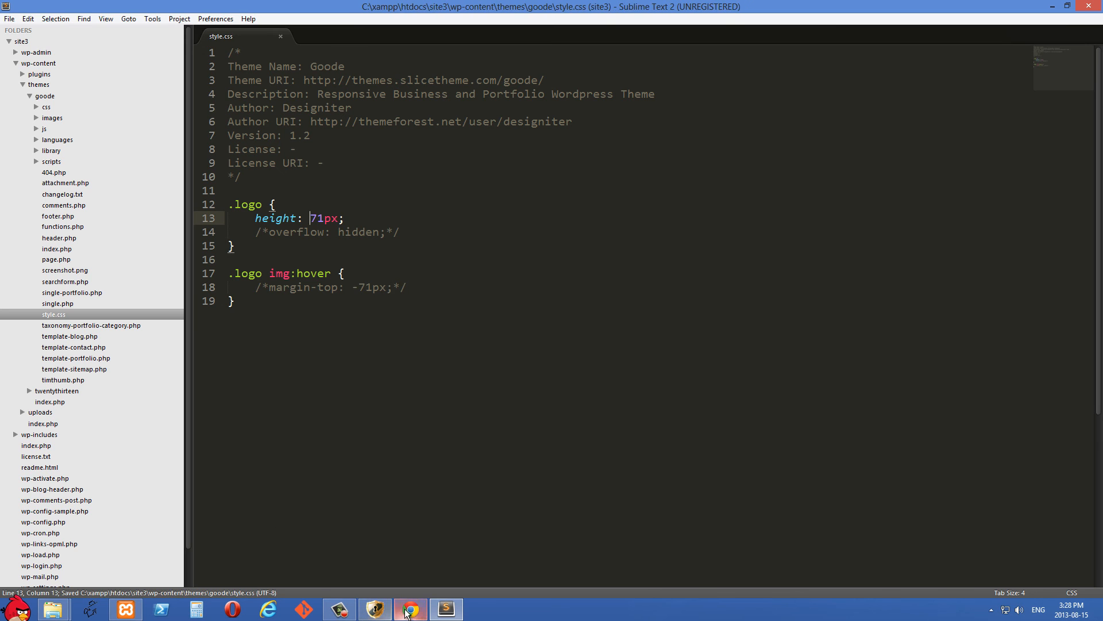
left_click(410, 608)
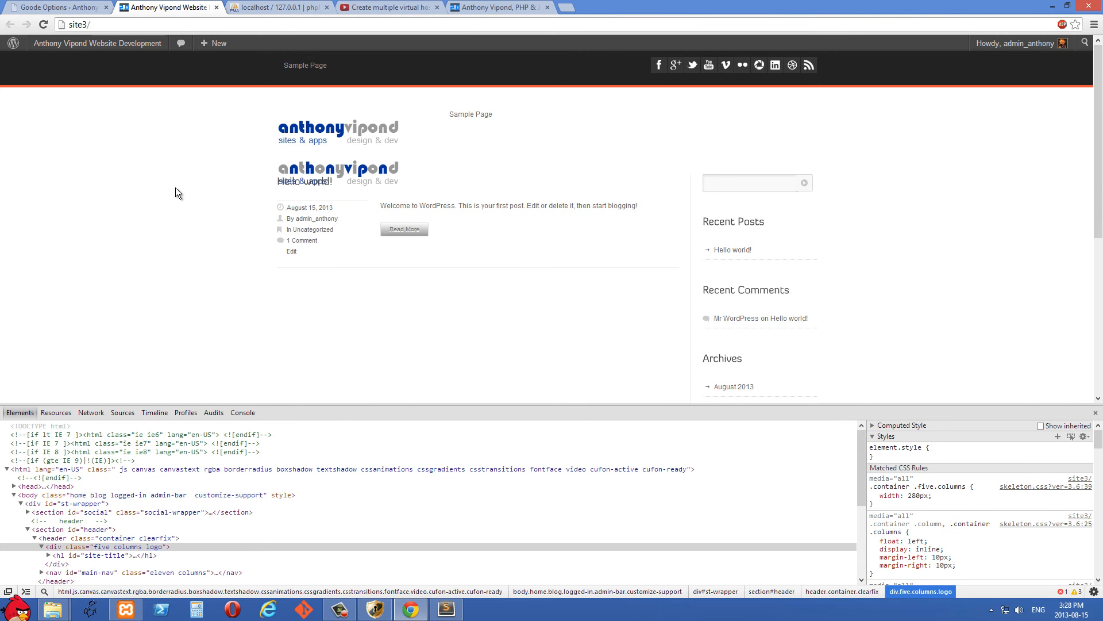
mouse_move(295, 187)
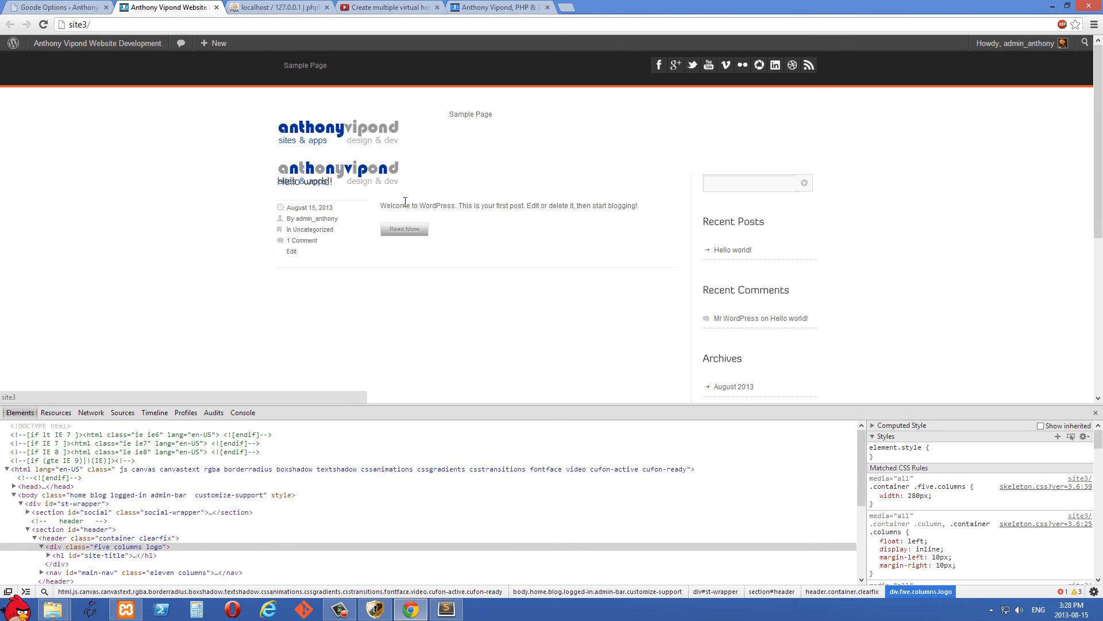
mouse_move(303, 185)
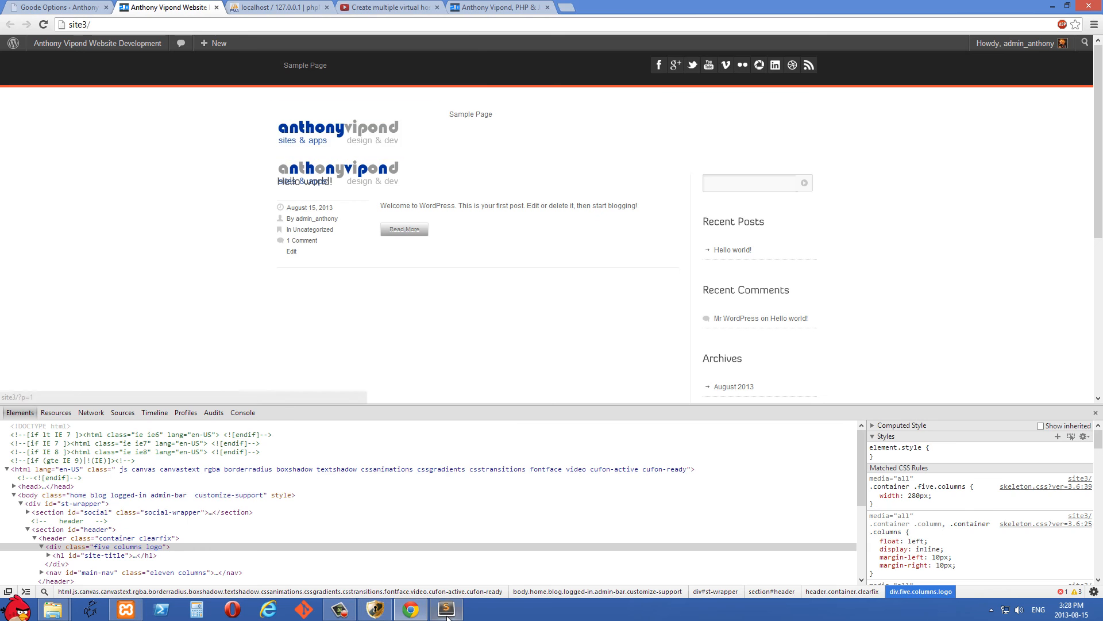
- Activate the .logo overflow: hidden rule in style.css and check the homepage shows one logo
left_click(446, 609)
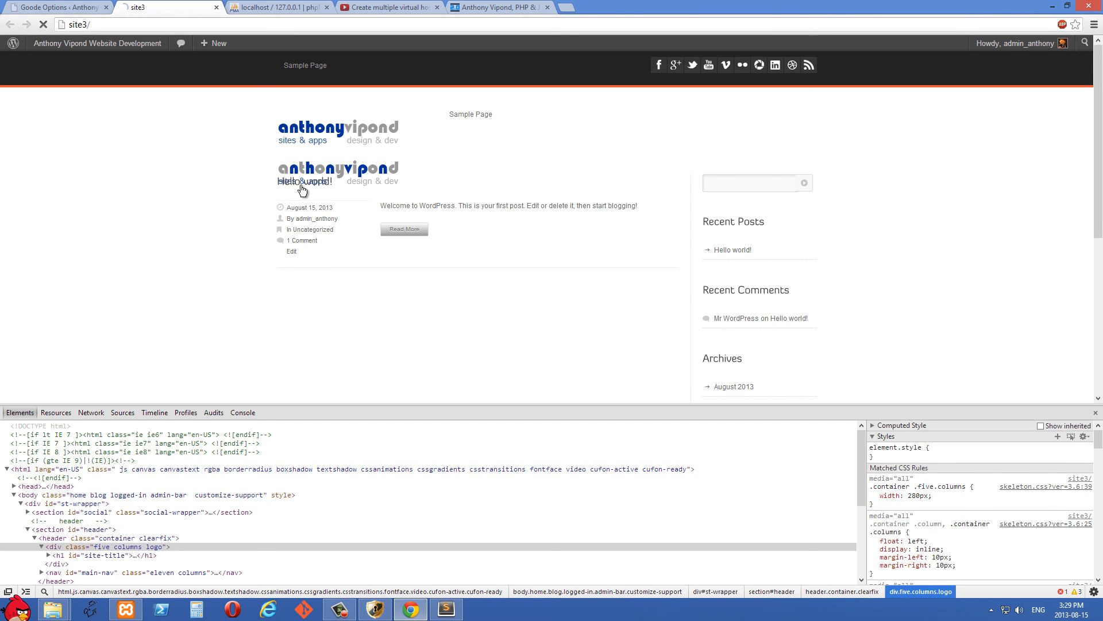
left_click(303, 181)
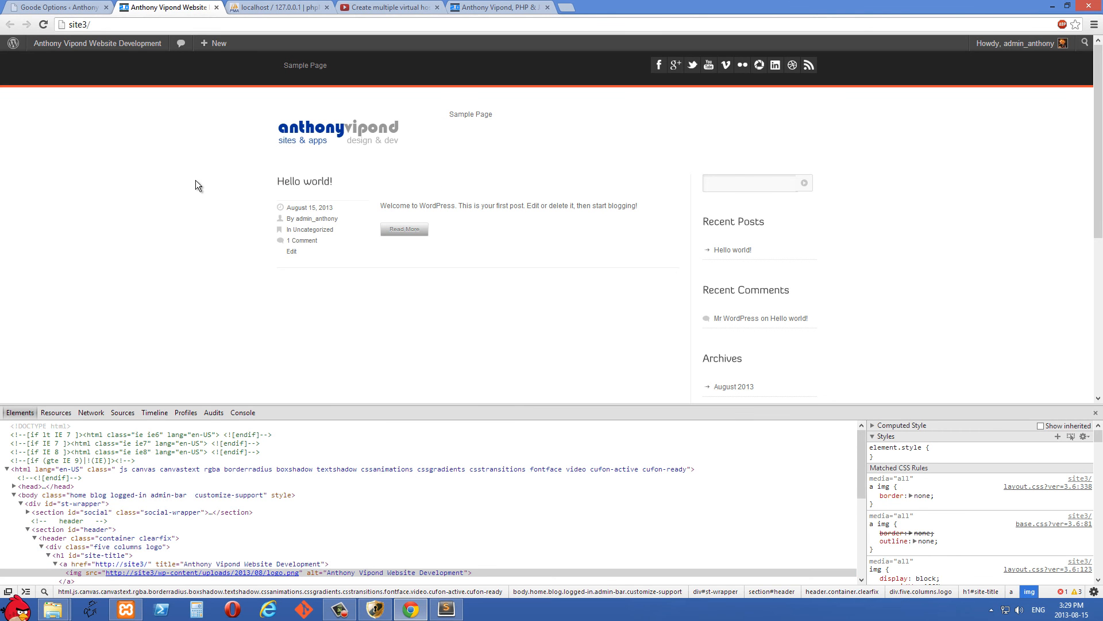
mouse_move(345, 123)
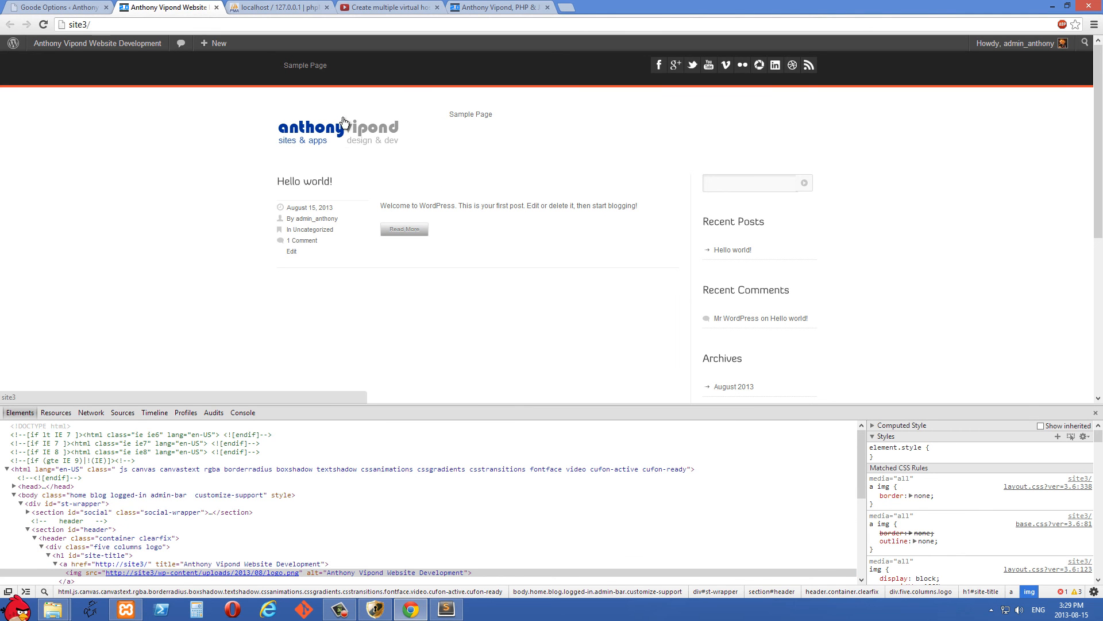
mouse_move(292, 114)
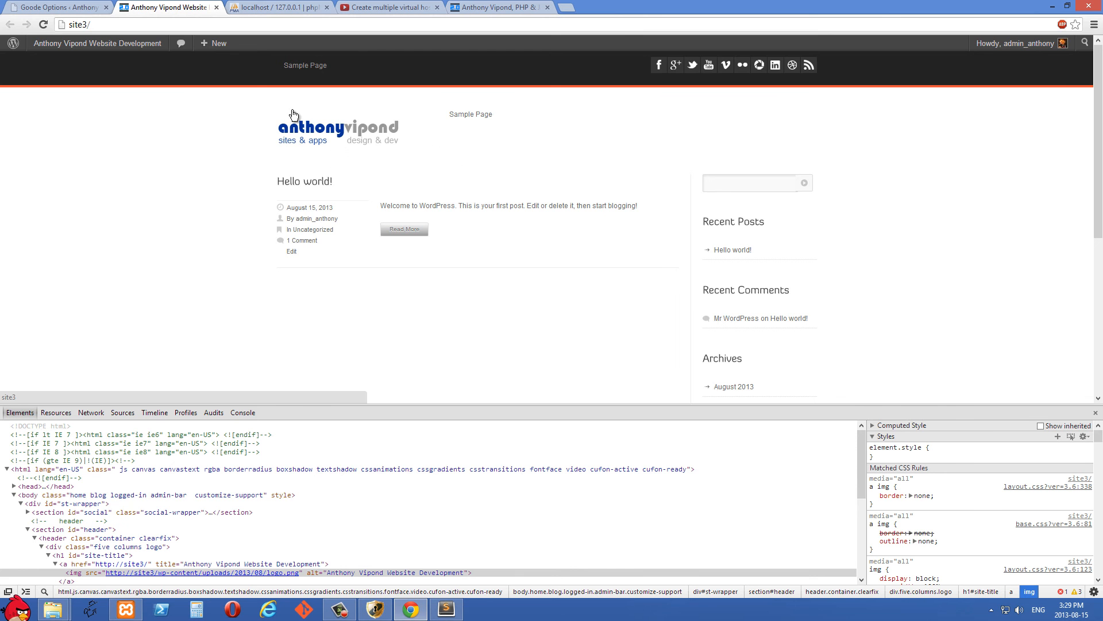
left_click(446, 609)
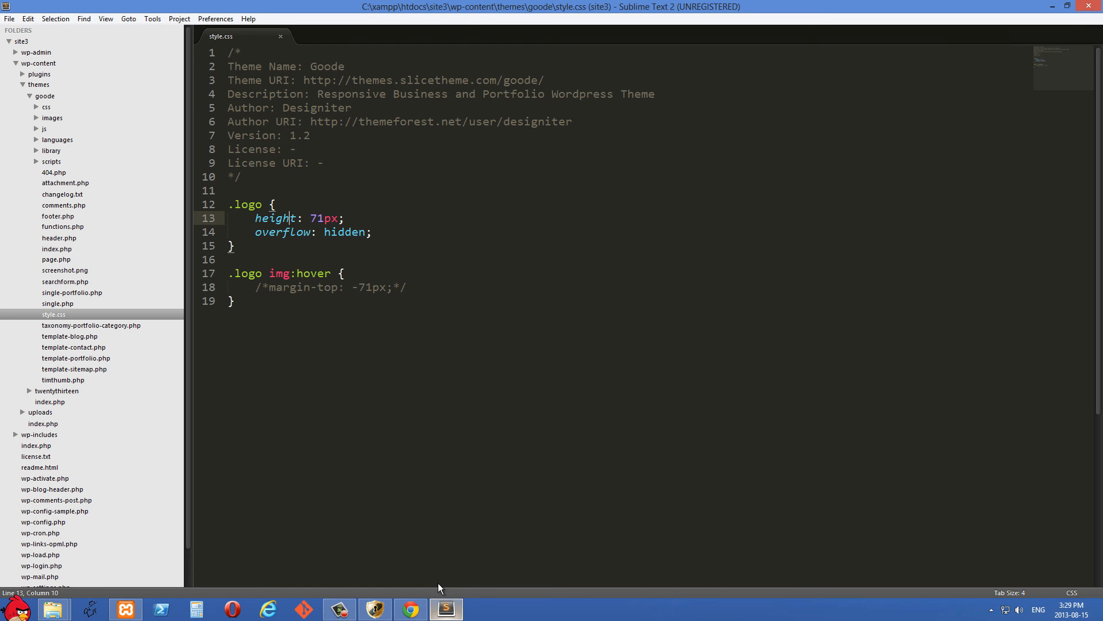
- Select the commented margin-top: -71px declaration under .logo img:hover
left_click_drag(290, 287, 407, 287)
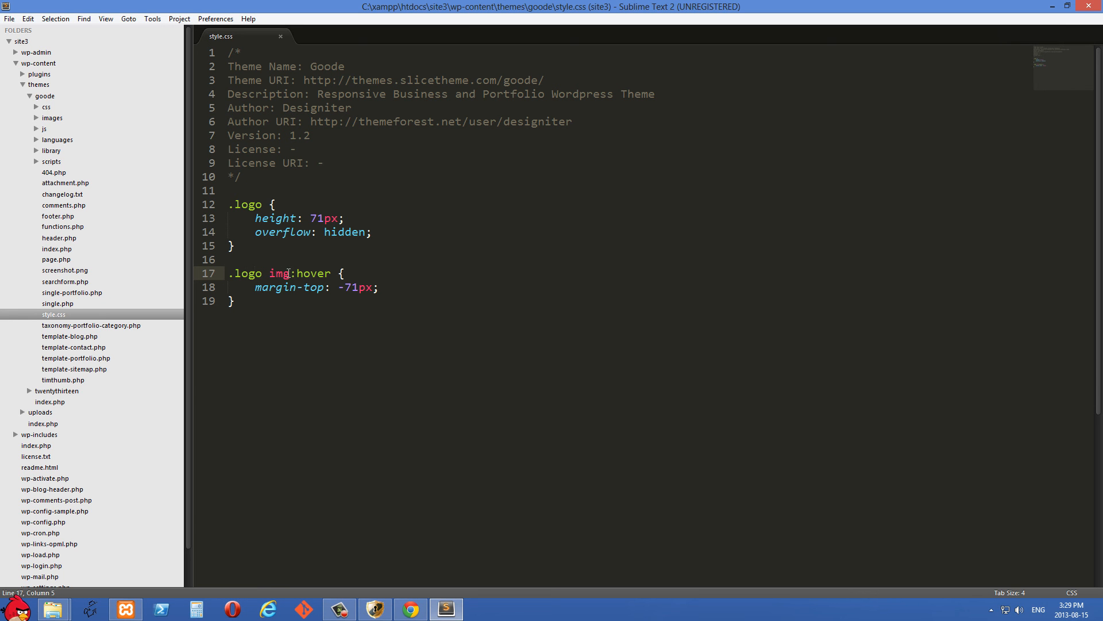
left_click(291, 273)
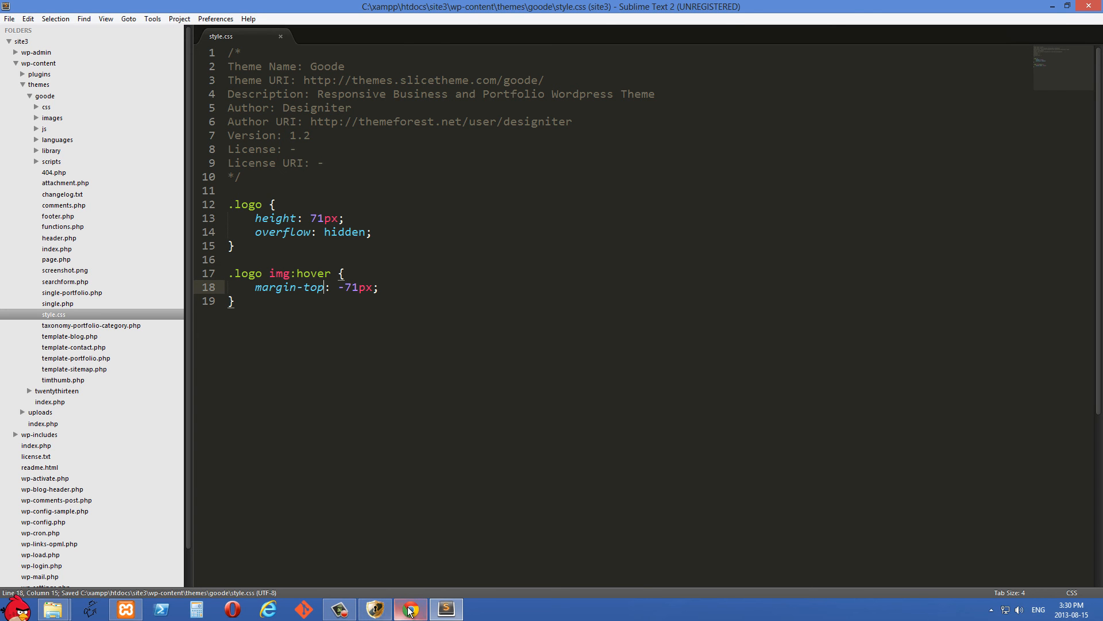
left_click(410, 608)
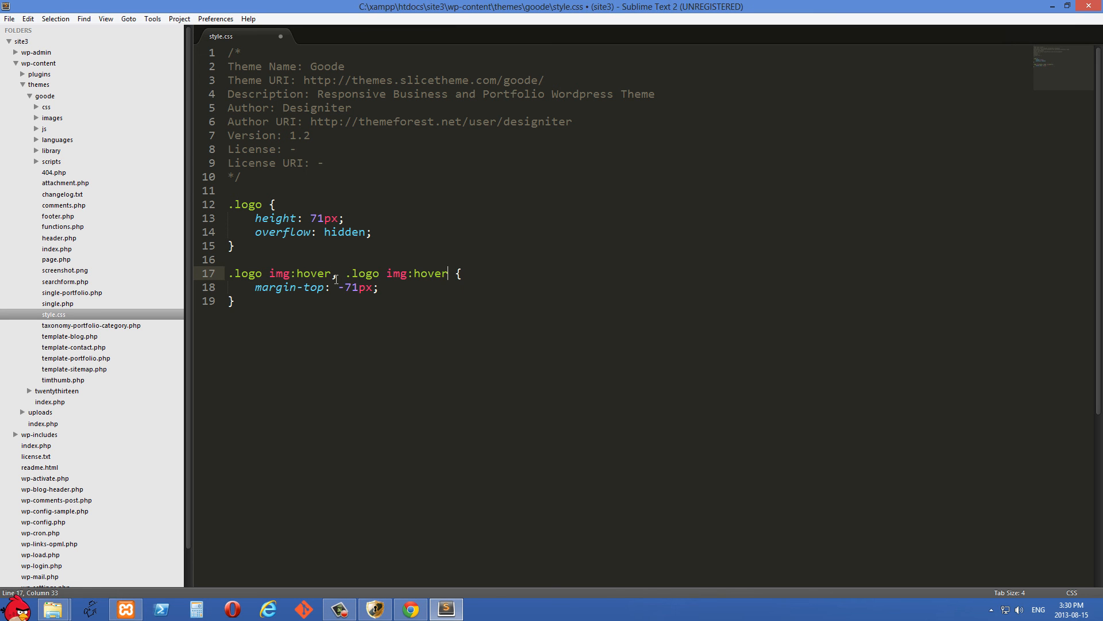
- Change the second selector to .logo img:active, save, and test the rollover in Chrome
double_click(432, 273)
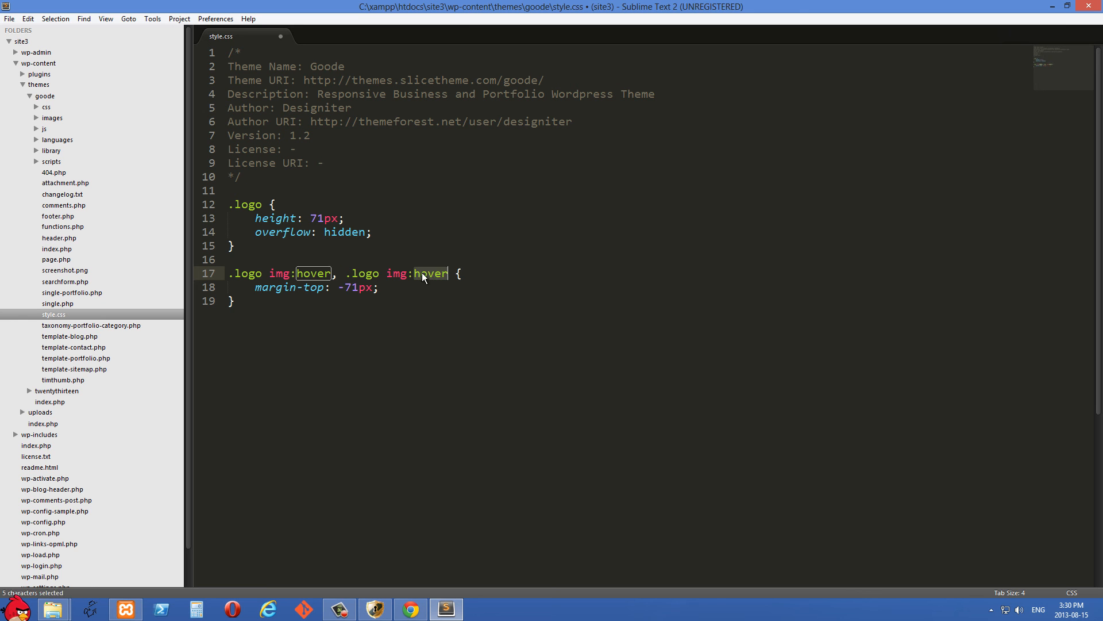
type("active")
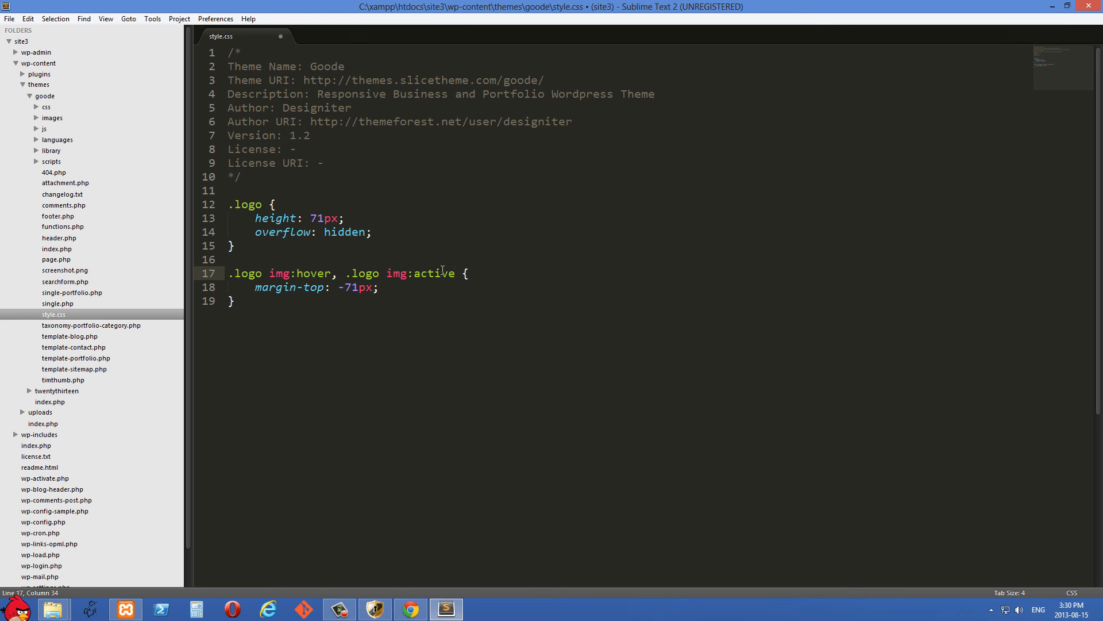
key("ctrl+s")
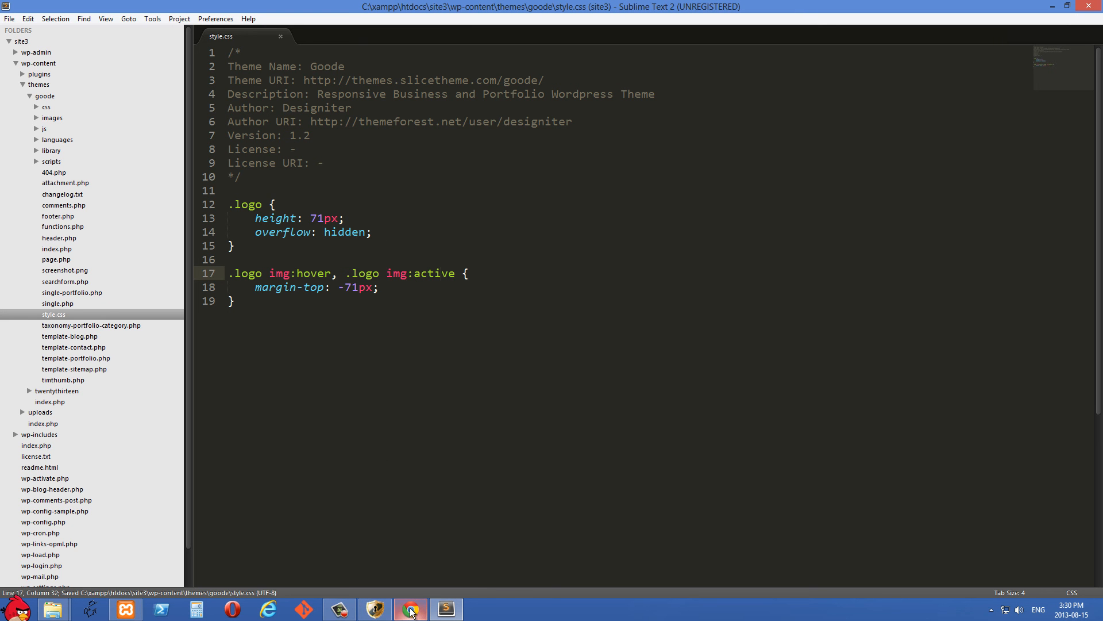
left_click(410, 608)
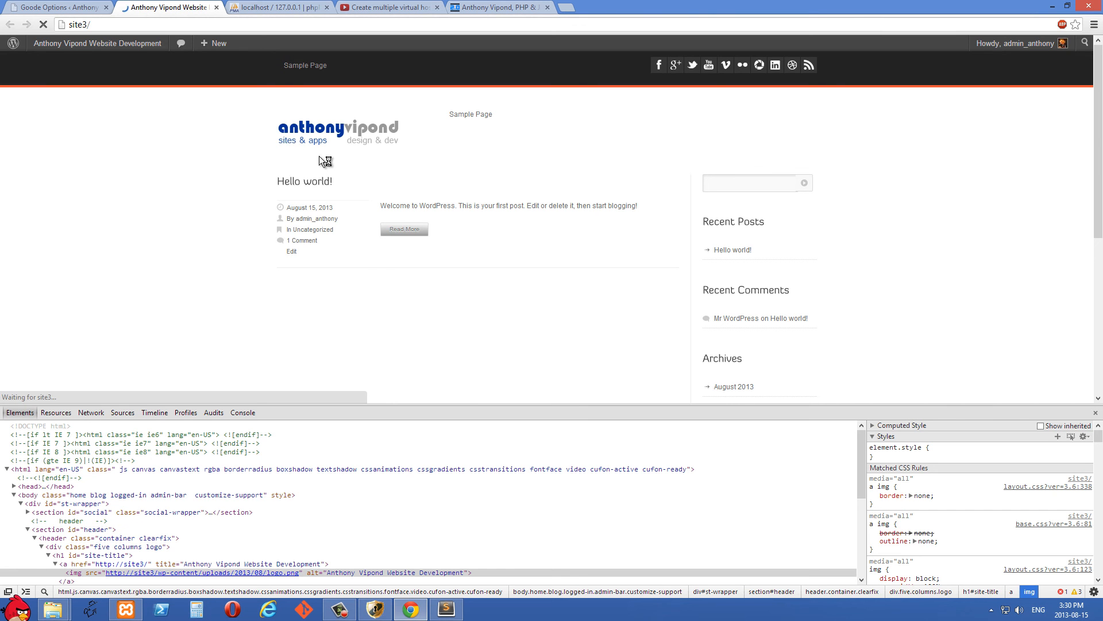
left_click(445, 608)
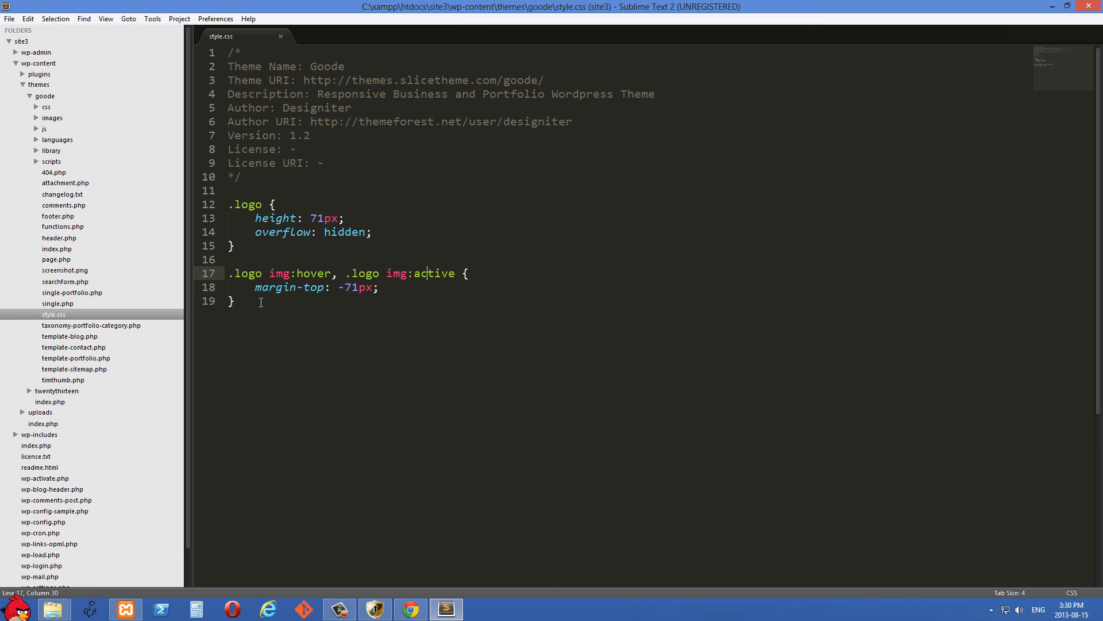